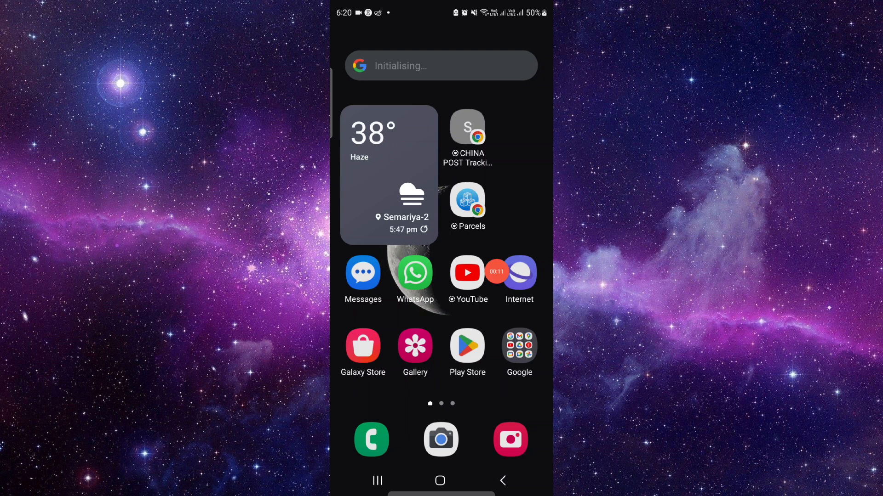
Start installing the T-Mobile app from its Play Store page
click(467, 345)
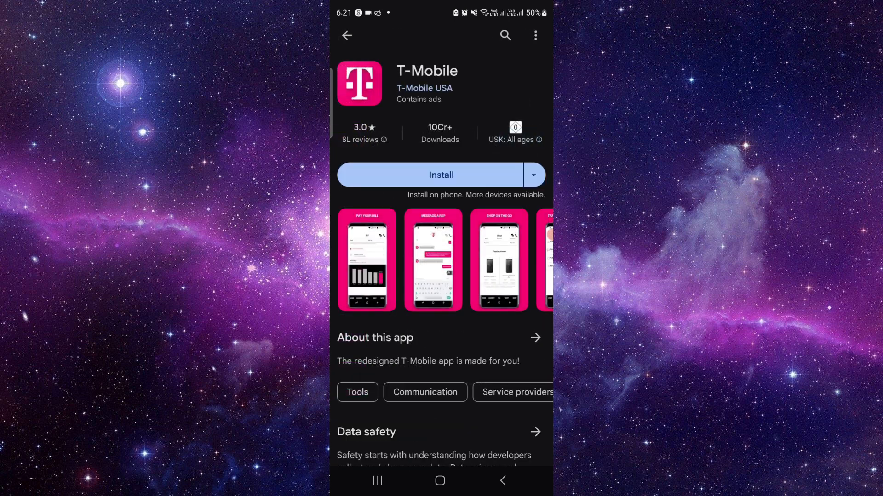
click(440, 175)
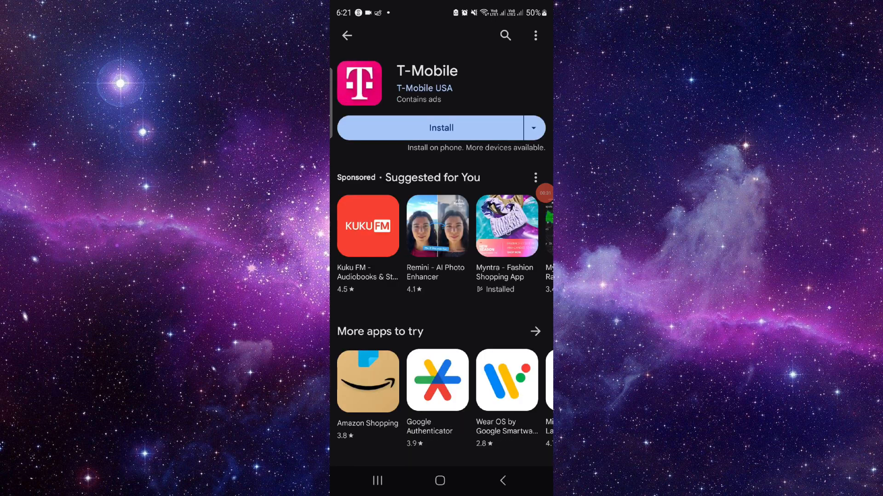
Return to the home screen and move to its empty second page
click(439, 480)
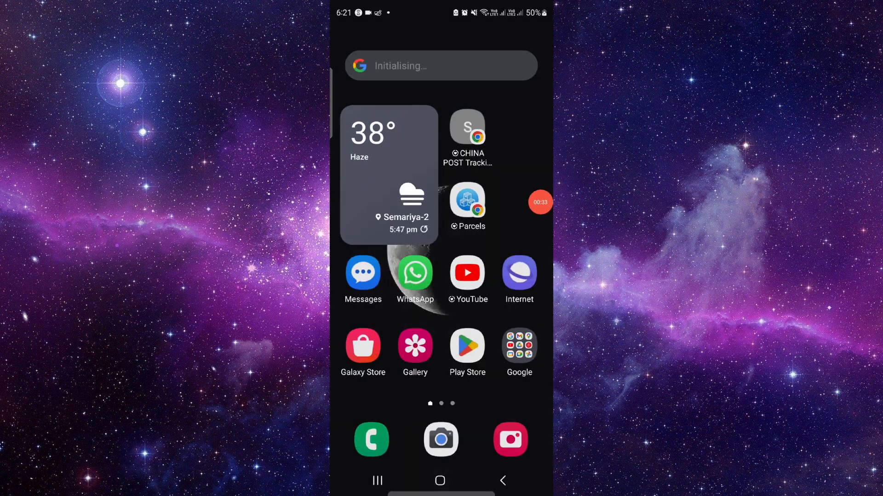
scroll(left, 3)
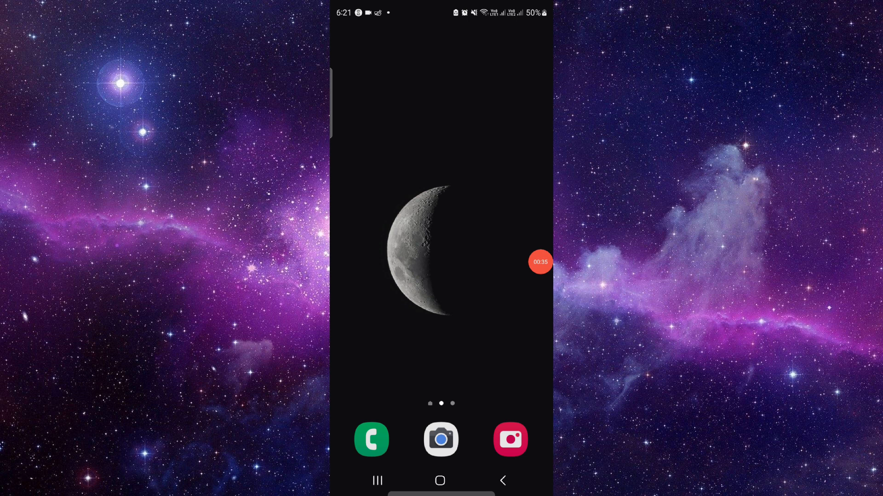